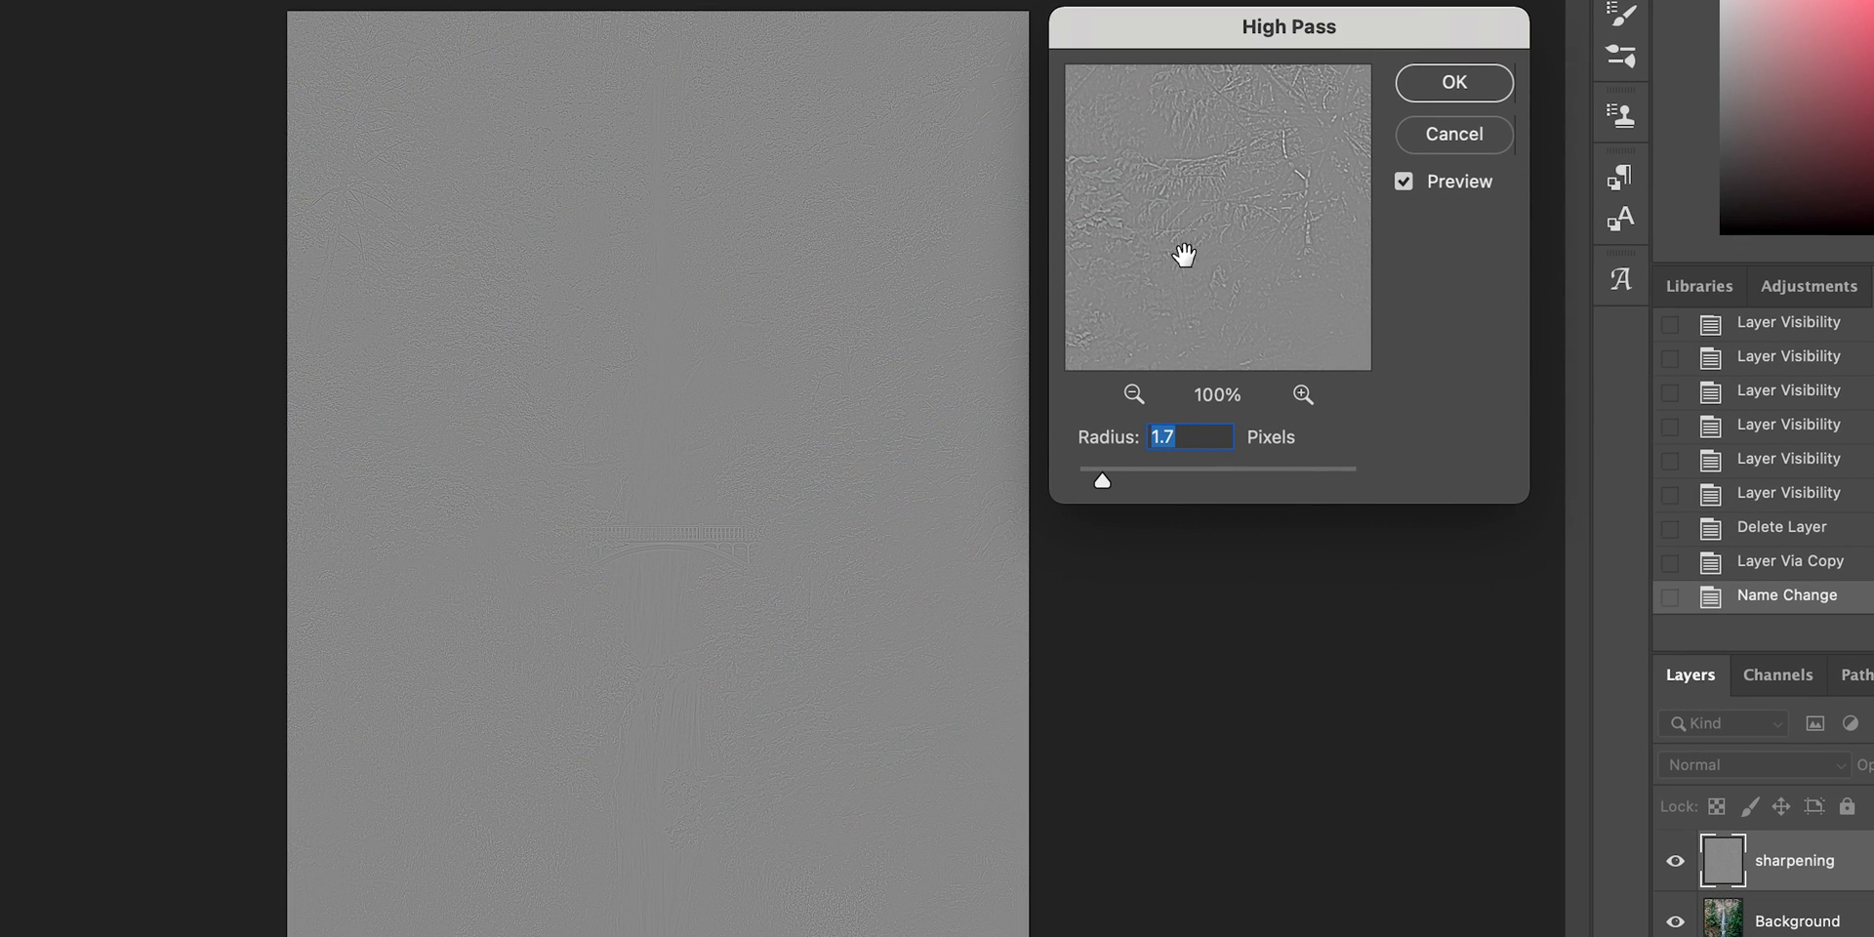
- Zoom the High Pass preview to 300% to inspect edge detail at the 1.7 px radius
left_click(1302, 394)
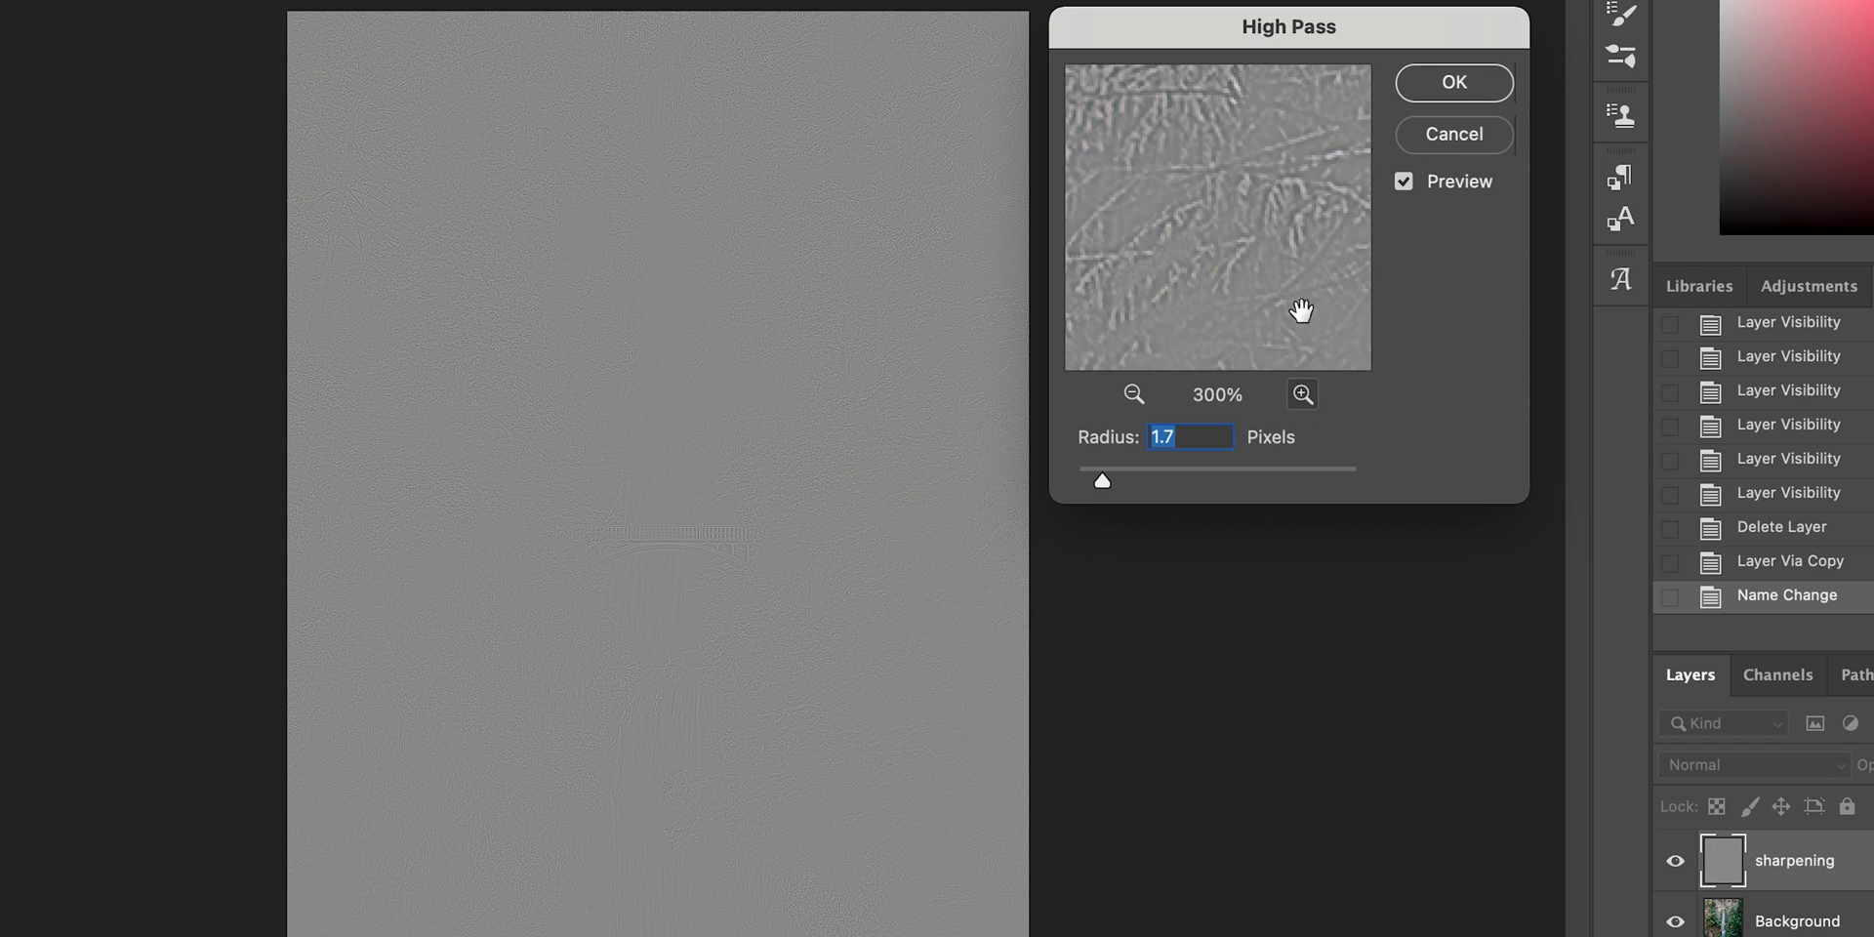